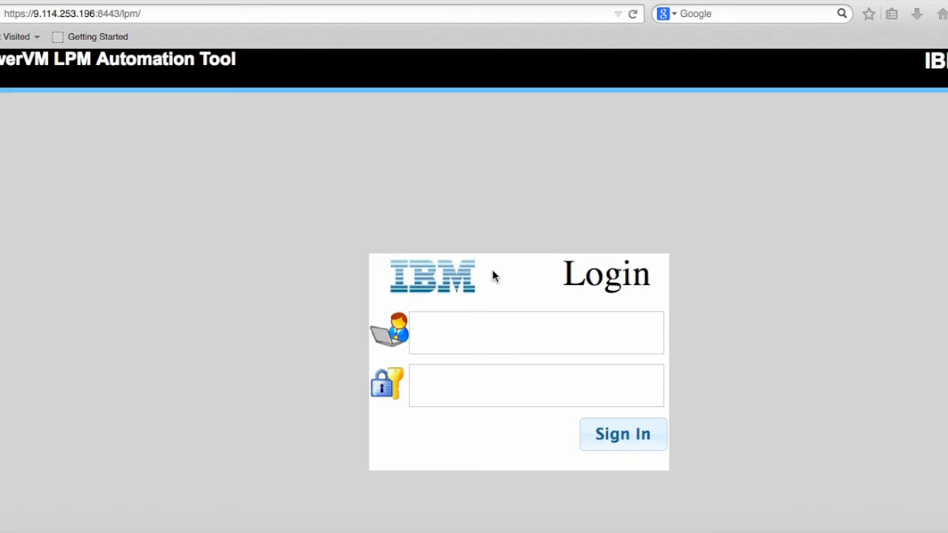
Sign in to the tool as user 'Admin' to reach the main dashboard.
click(537, 332)
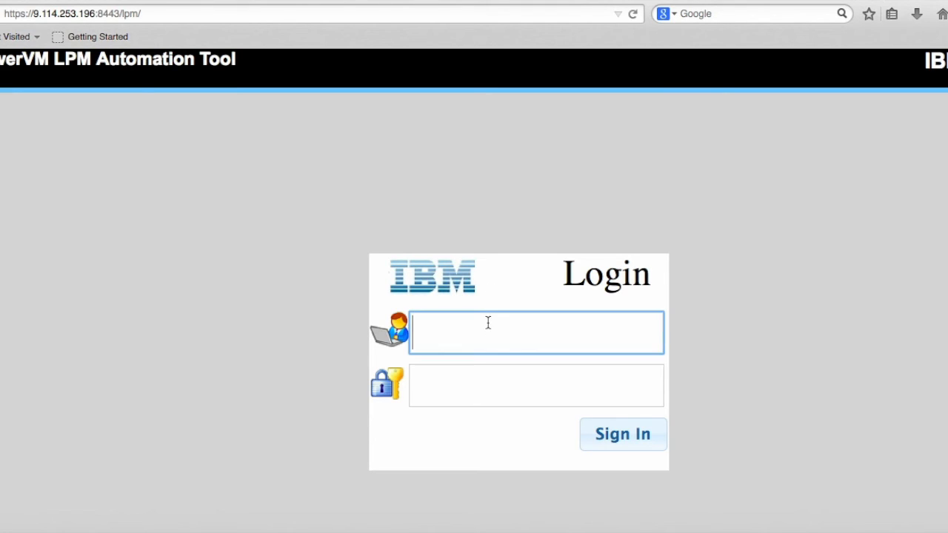
text(Admin)
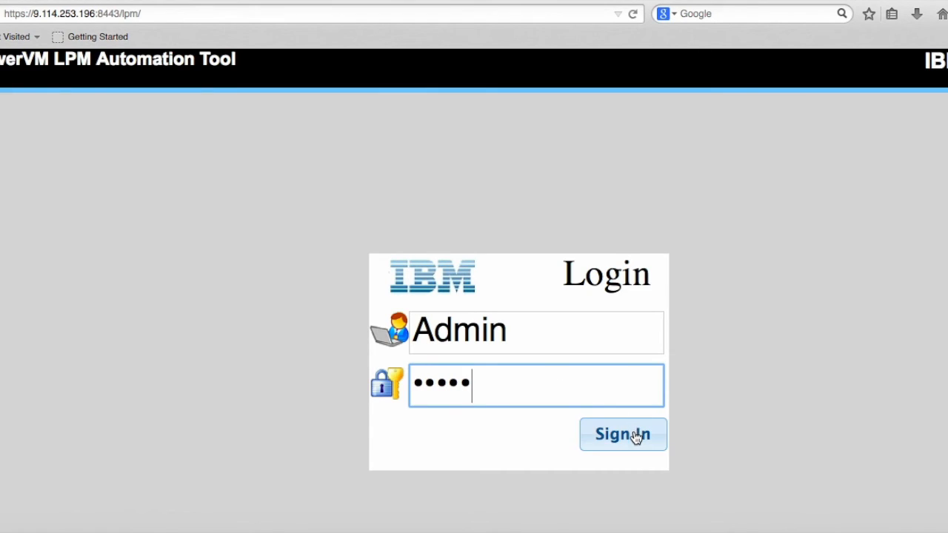
click(622, 434)
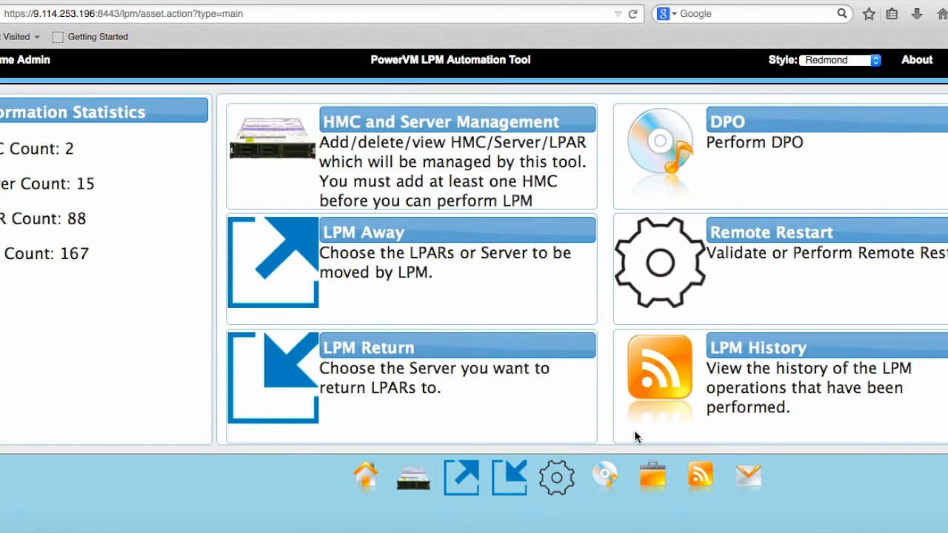
mouse_move(623, 400)
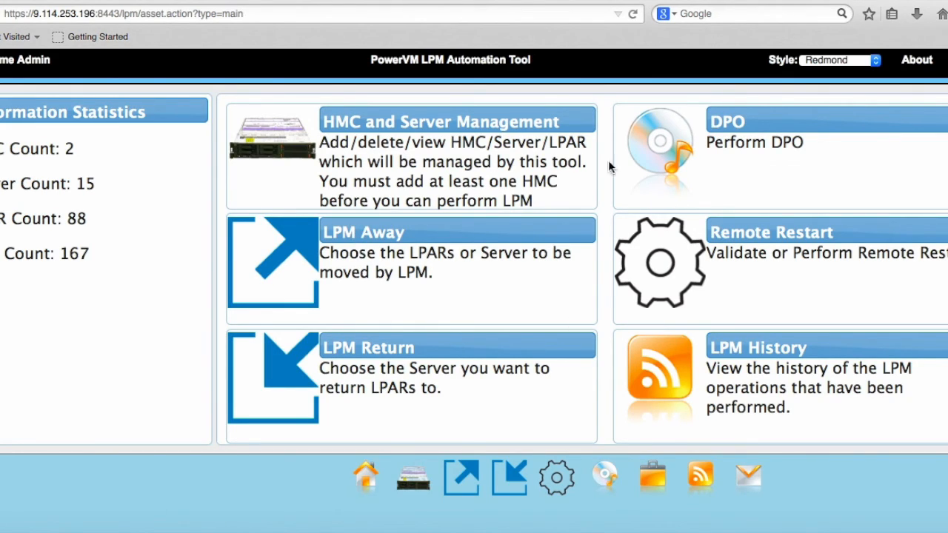
mouse_move(666, 239)
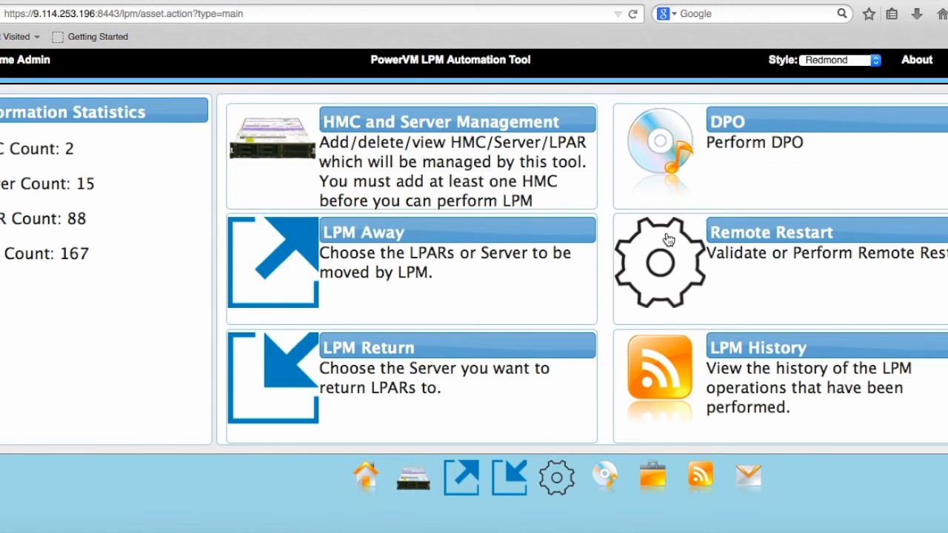
mouse_move(663, 246)
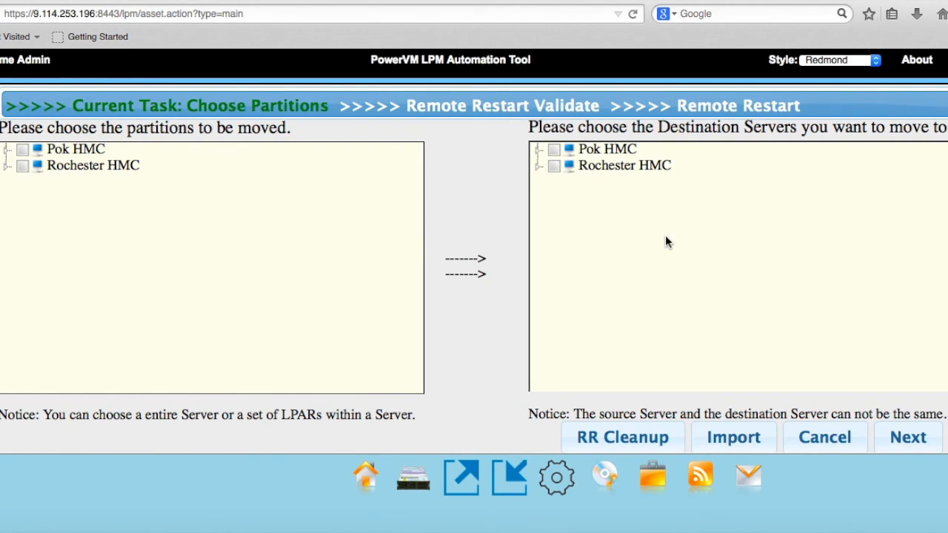
mouse_move(98, 136)
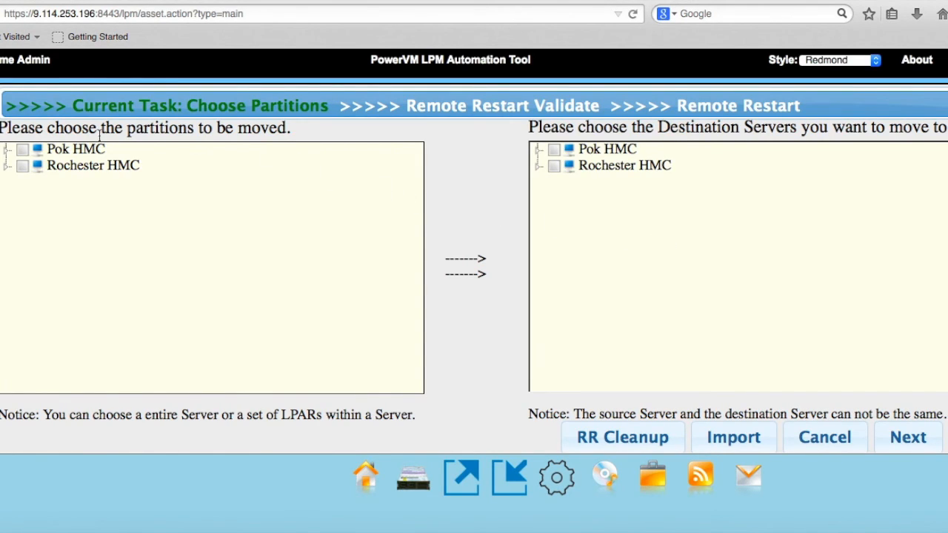
Under Rochester HMC, select every partition on source server kurtkP8 for restart.
click(93, 166)
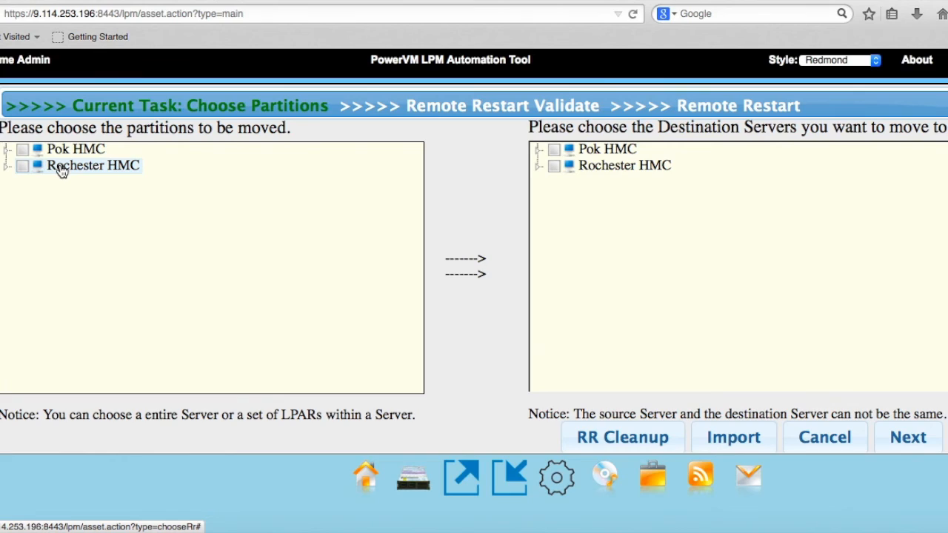
mouse_move(9, 172)
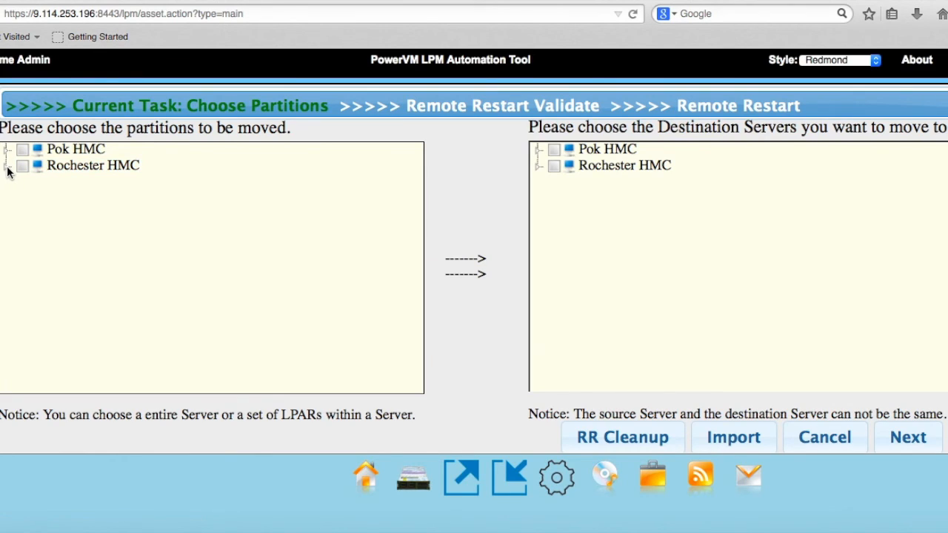
click(7, 165)
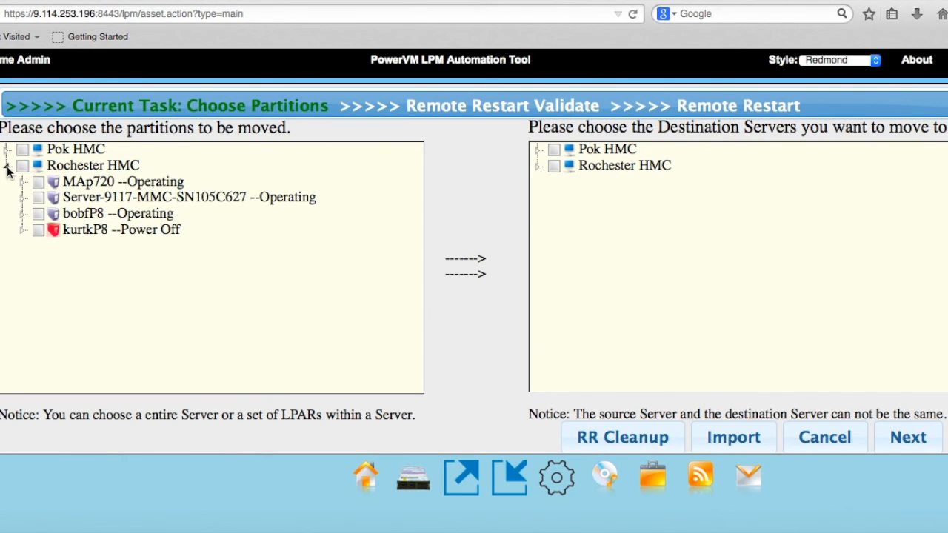
click(111, 230)
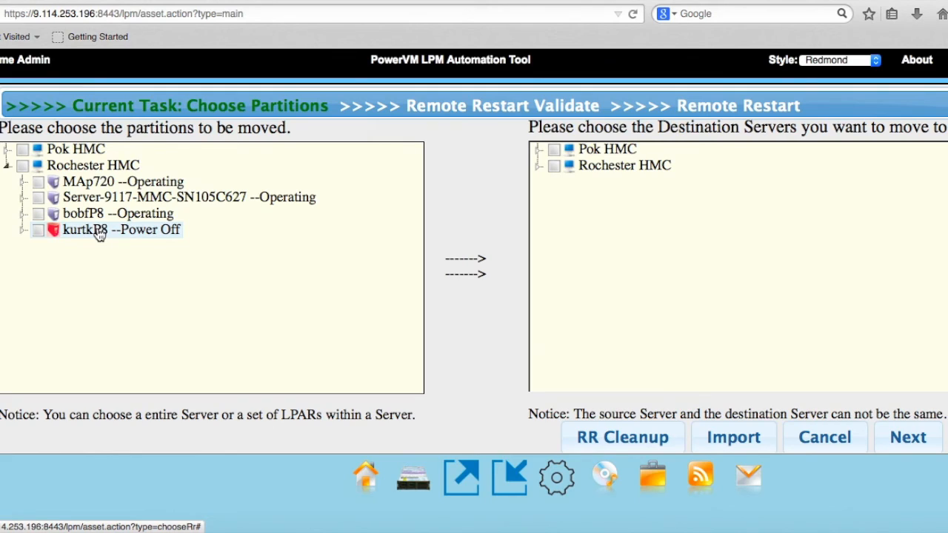
click(24, 230)
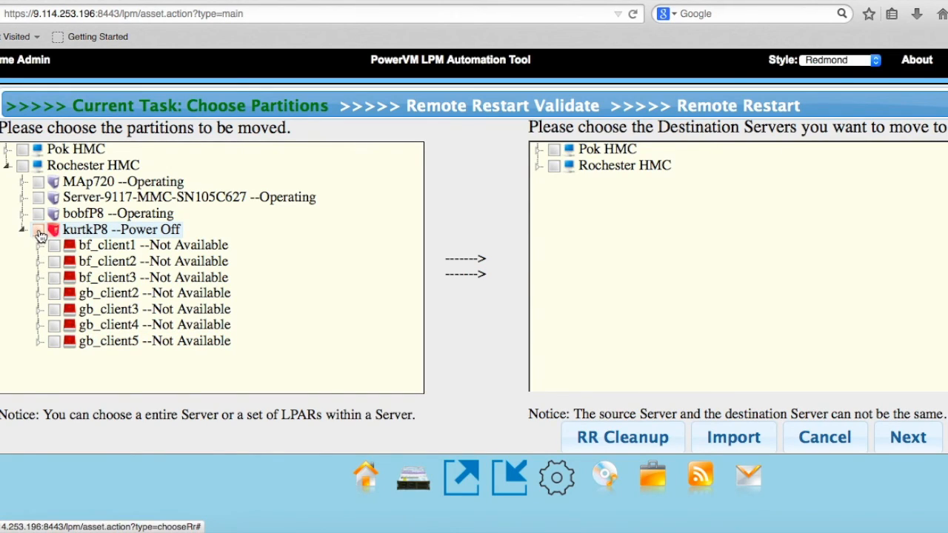
click(38, 228)
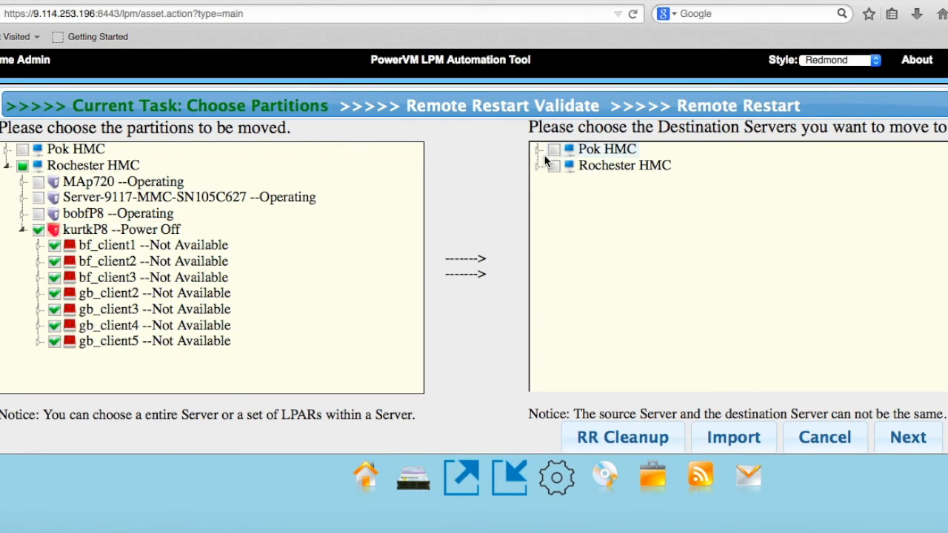
Choose bobfP8 under Rochester HMC as the destination server.
click(537, 165)
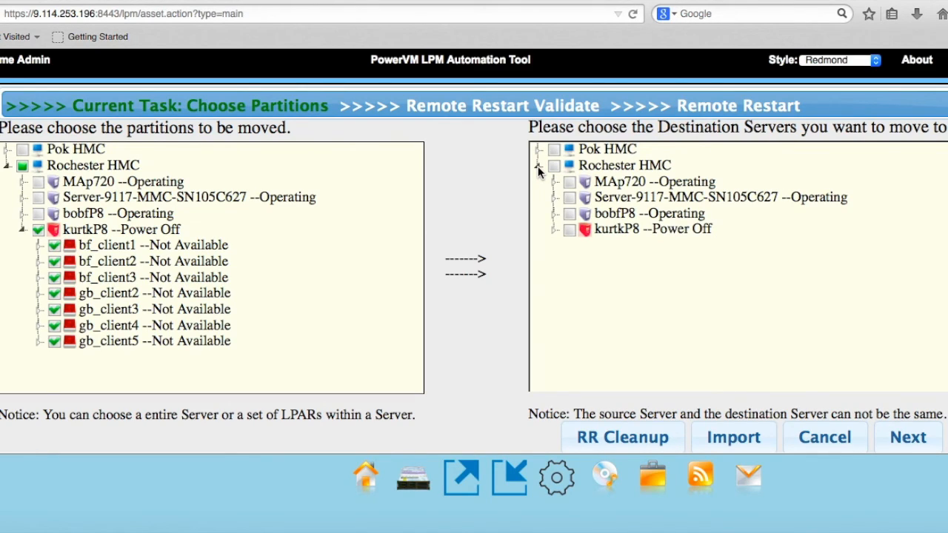
mouse_move(551, 196)
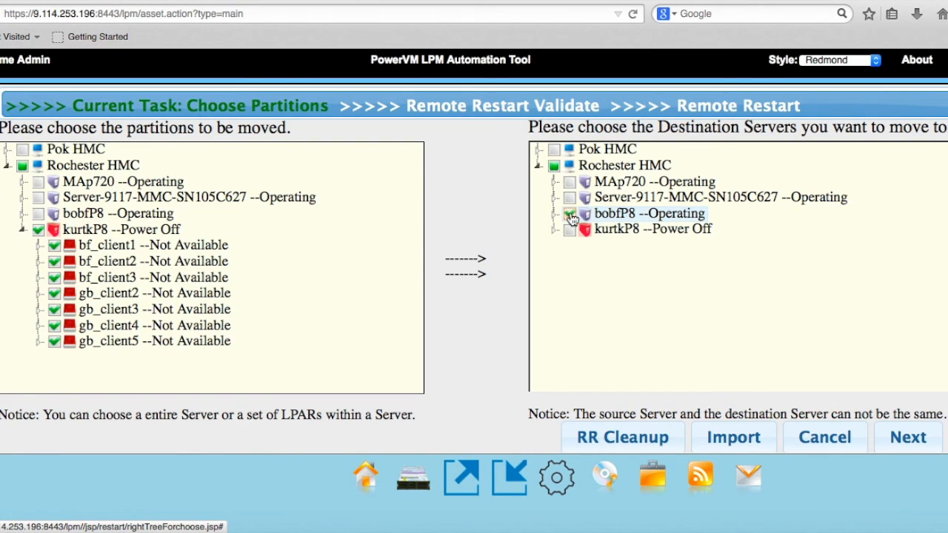
click(568, 213)
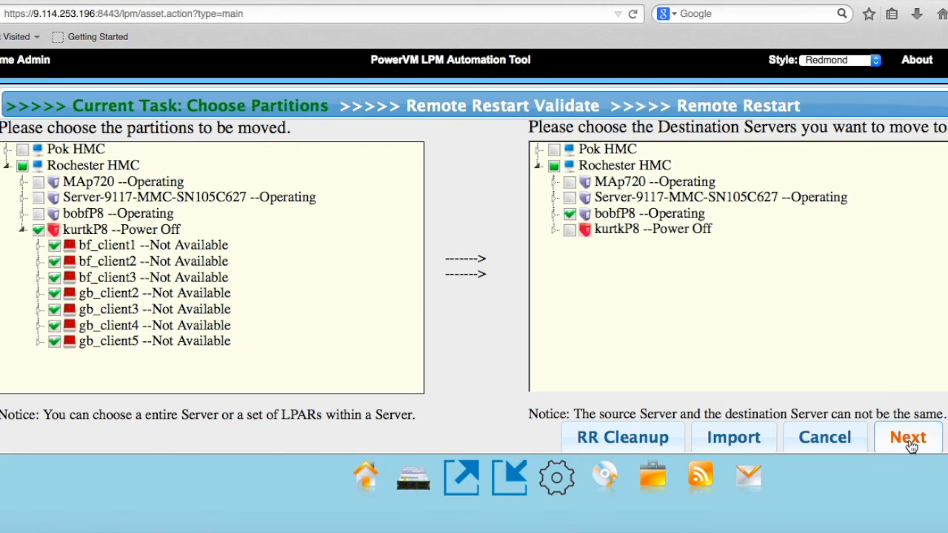
Run Remote Restart Validate, review the Success rows, and advance to the restart step.
click(908, 437)
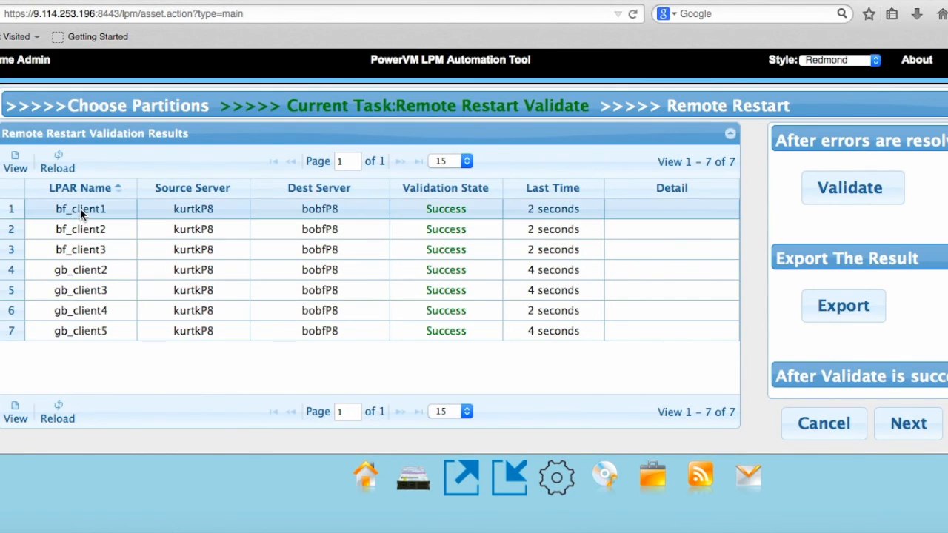
mouse_move(80, 209)
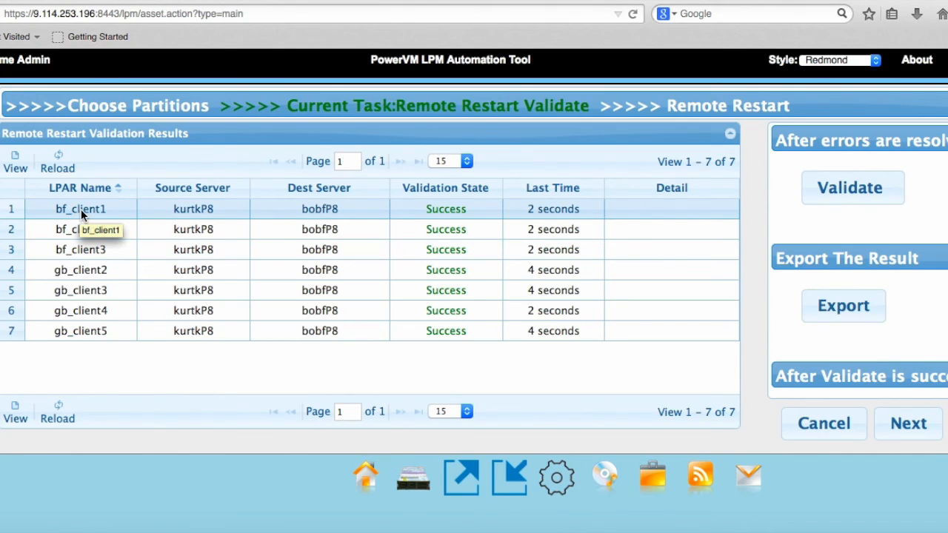
mouse_move(192, 219)
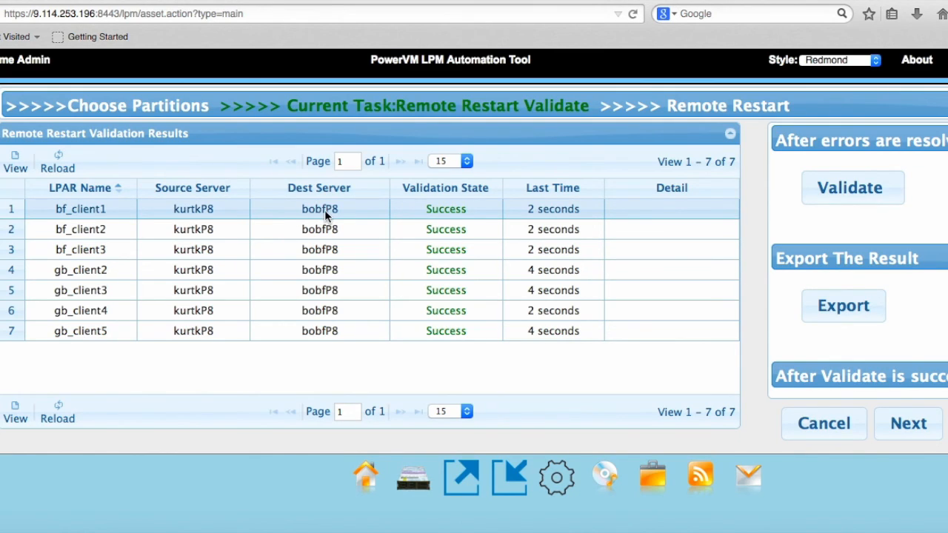
mouse_move(334, 216)
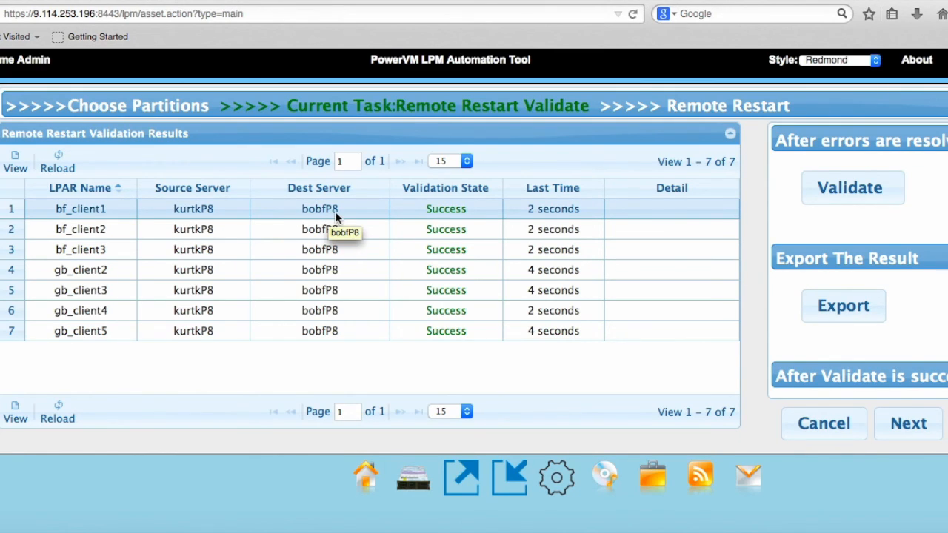
click(80, 208)
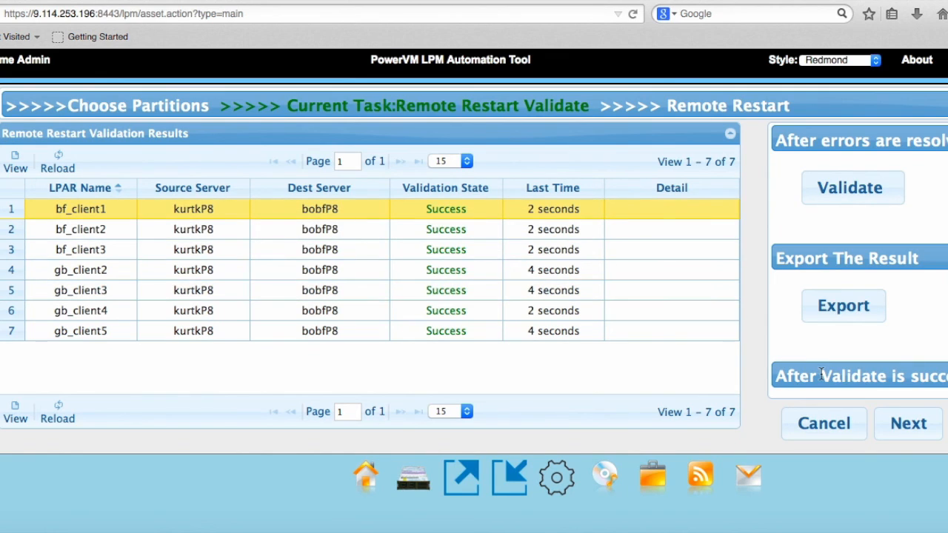
click(908, 424)
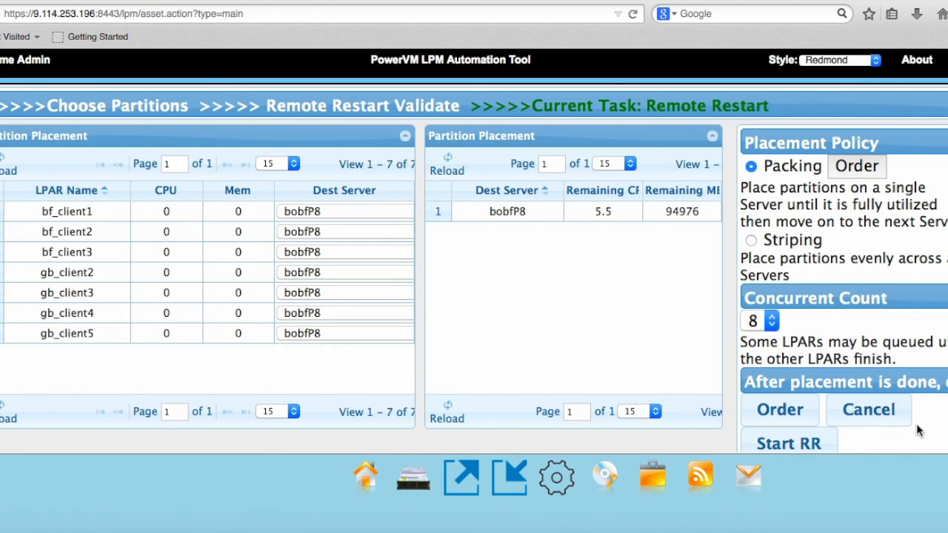
mouse_move(814, 441)
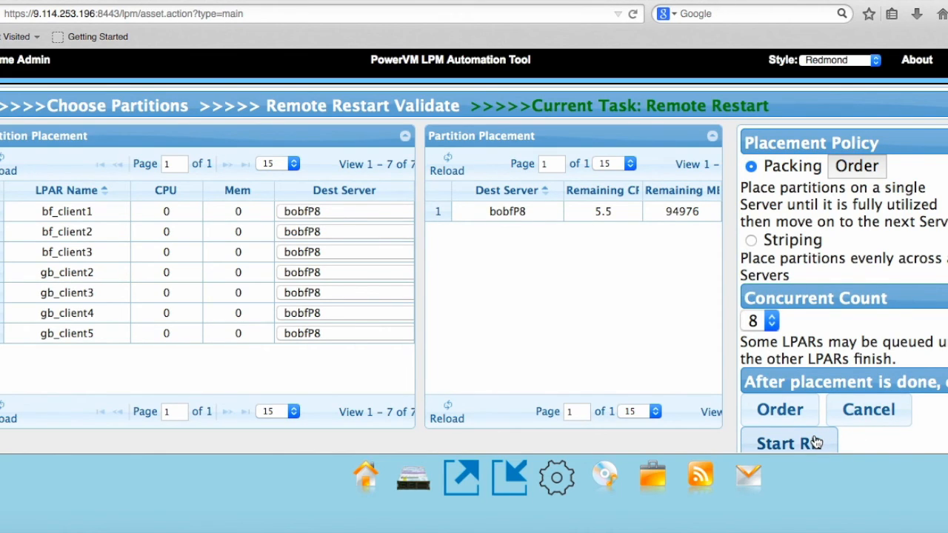
Start the remote restart with Packing placement and concurrent count 8.
click(785, 442)
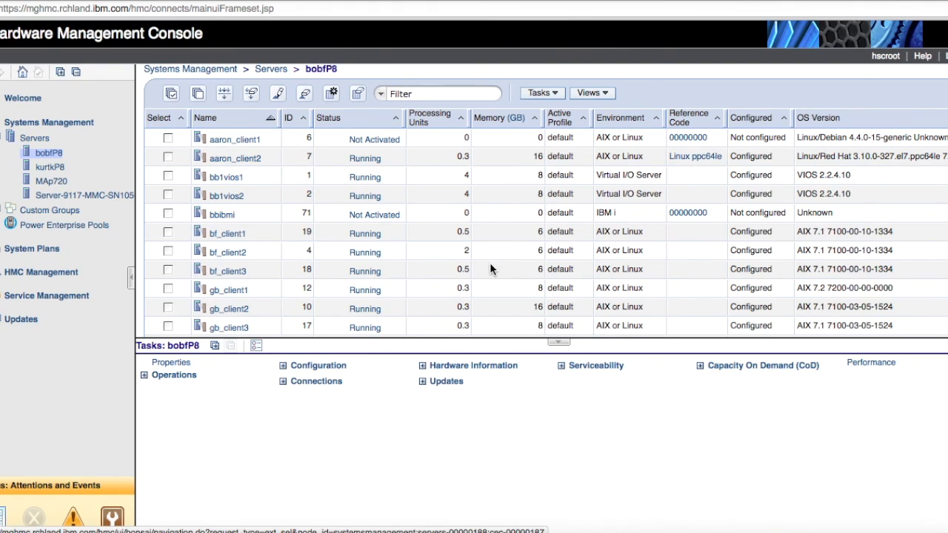
mouse_move(117, 169)
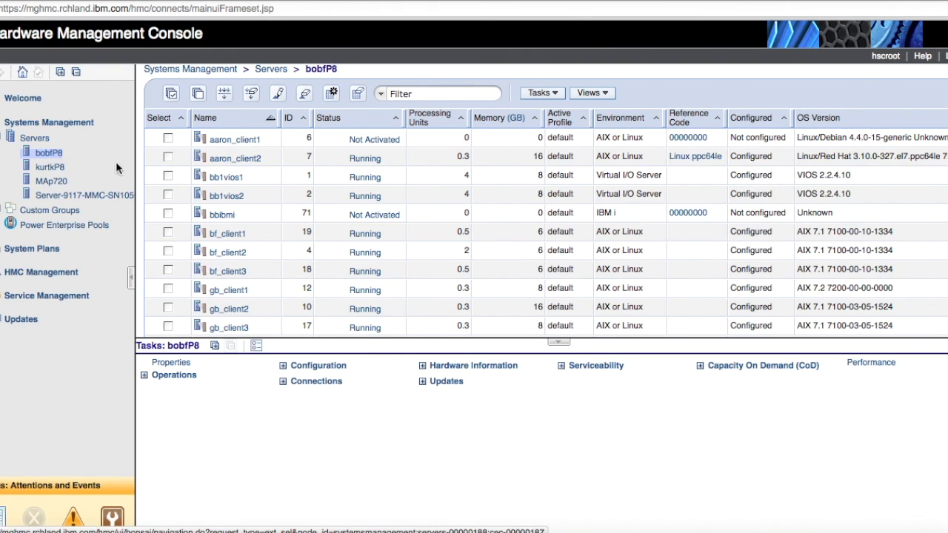
mouse_move(249, 192)
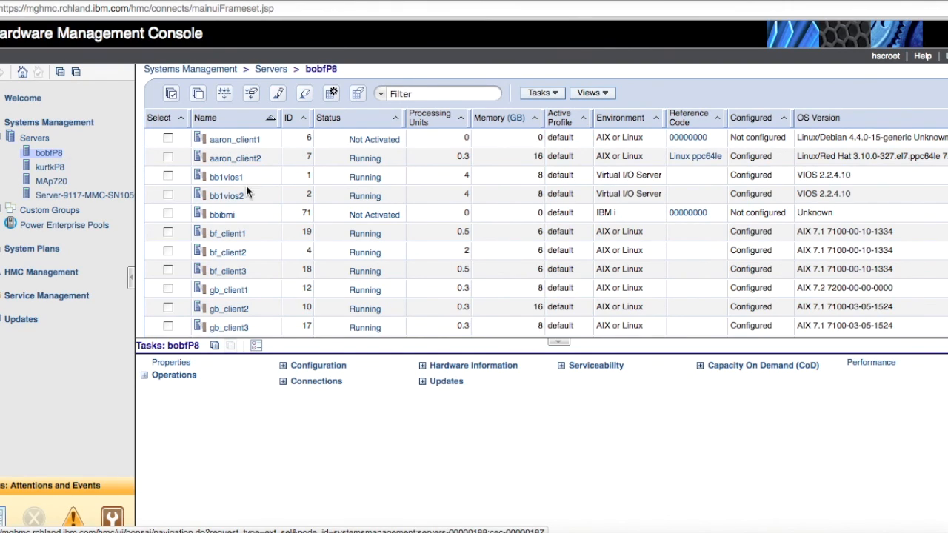
mouse_move(243, 236)
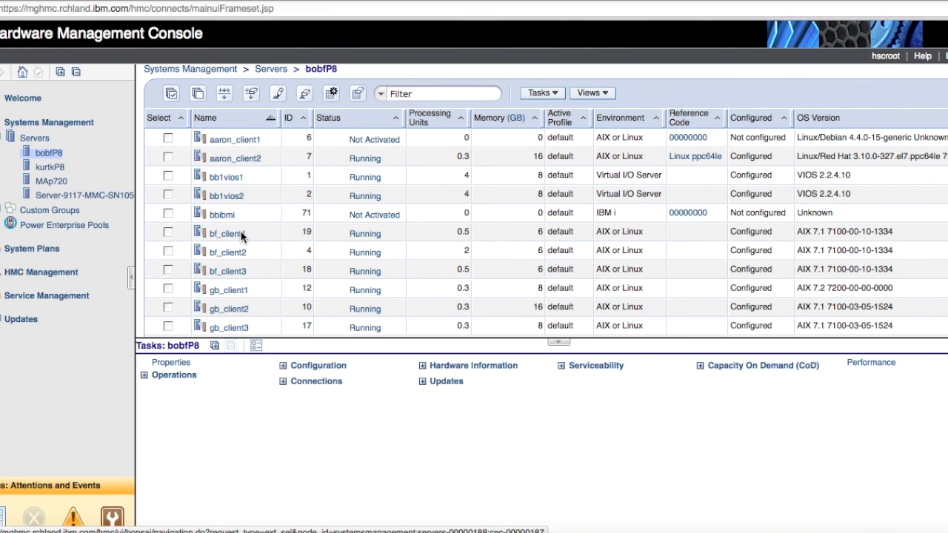
mouse_move(249, 252)
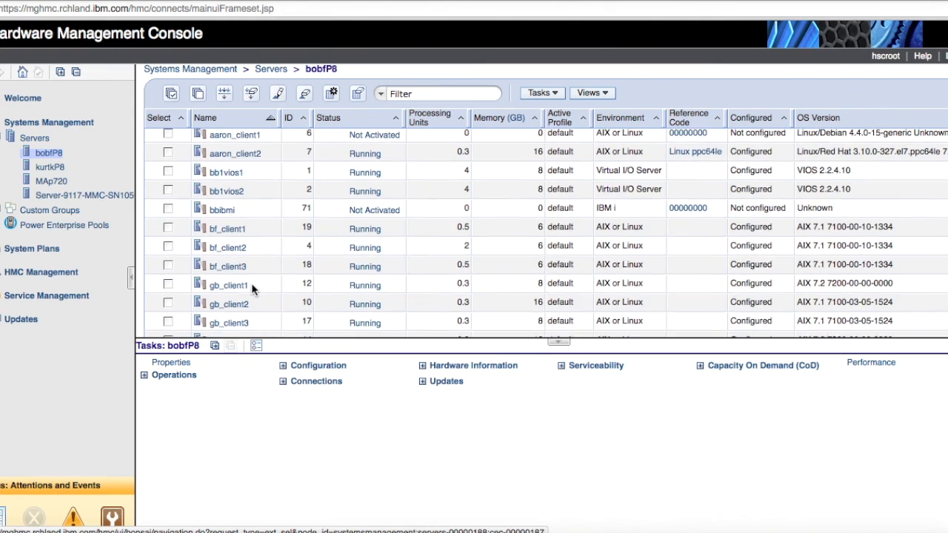
Review bobfP8's partitions, then switch to the combined All Partitions list.
scroll(down, 3)
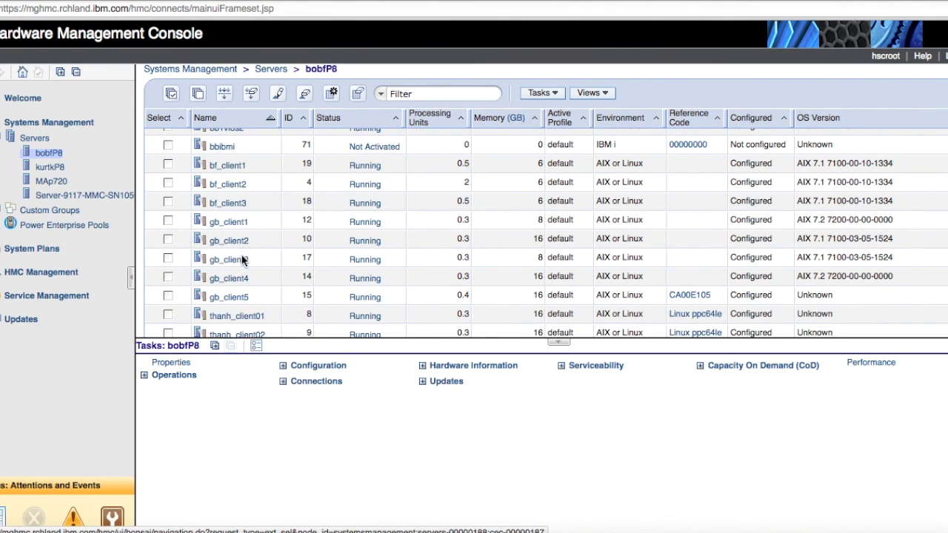
mouse_move(249, 302)
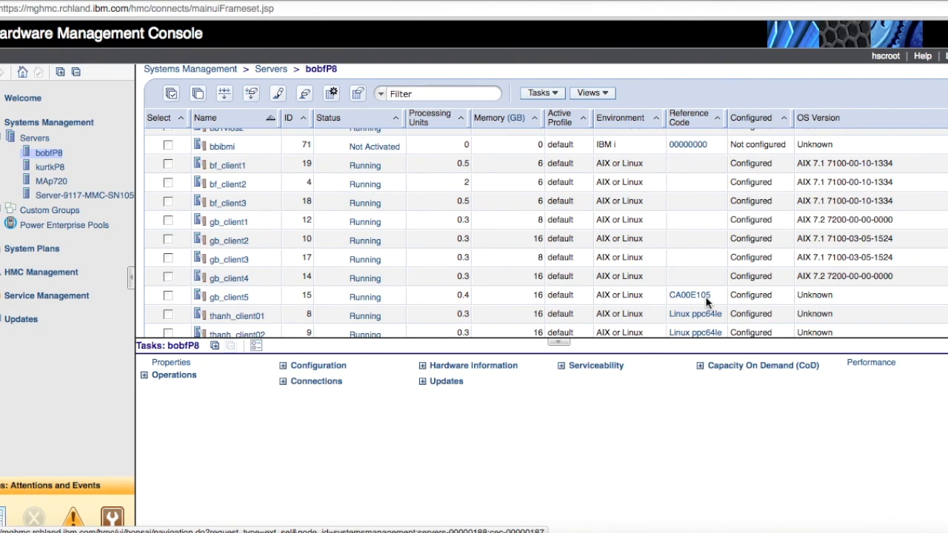
mouse_move(809, 175)
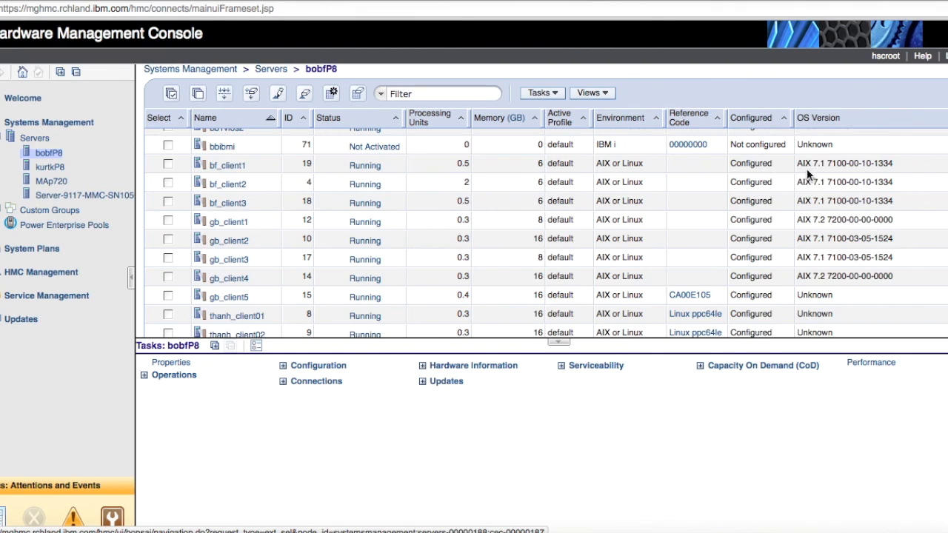
mouse_move(847, 172)
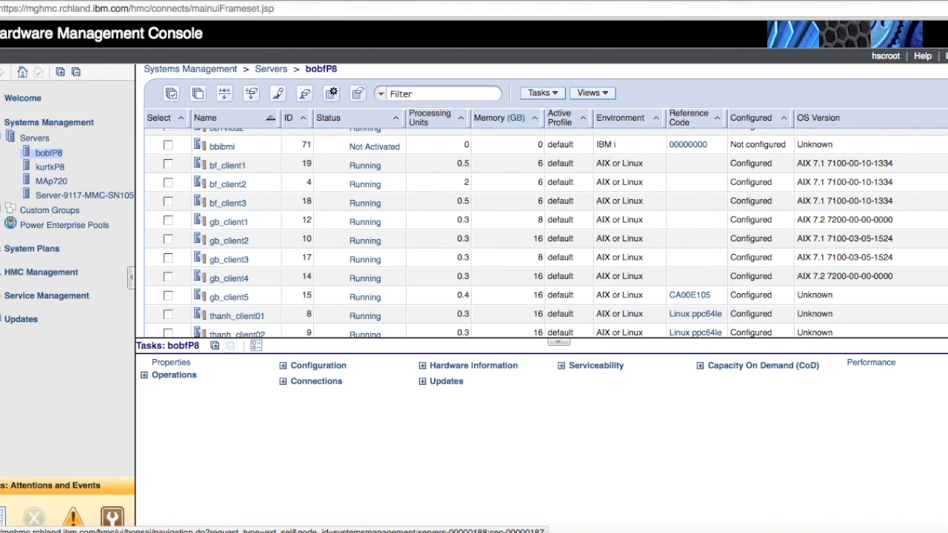
click(81, 219)
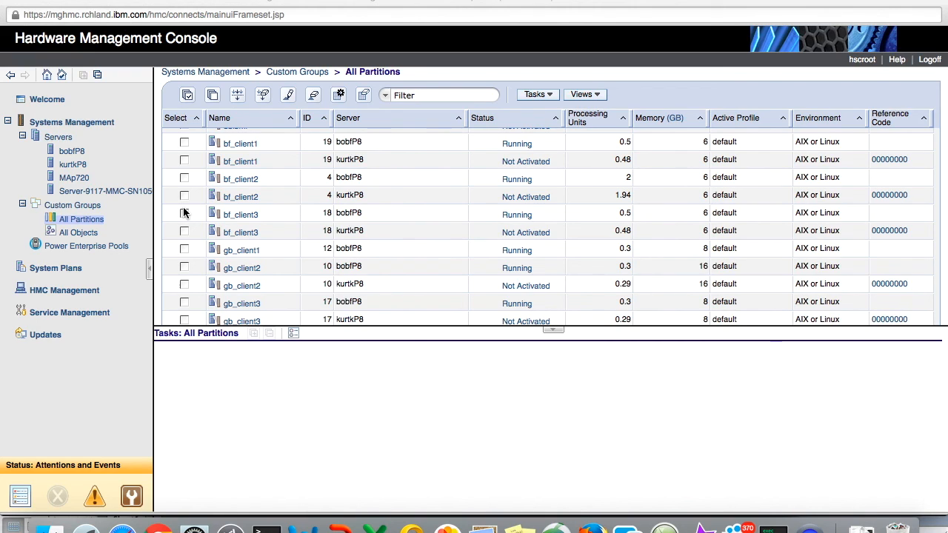
mouse_move(281, 201)
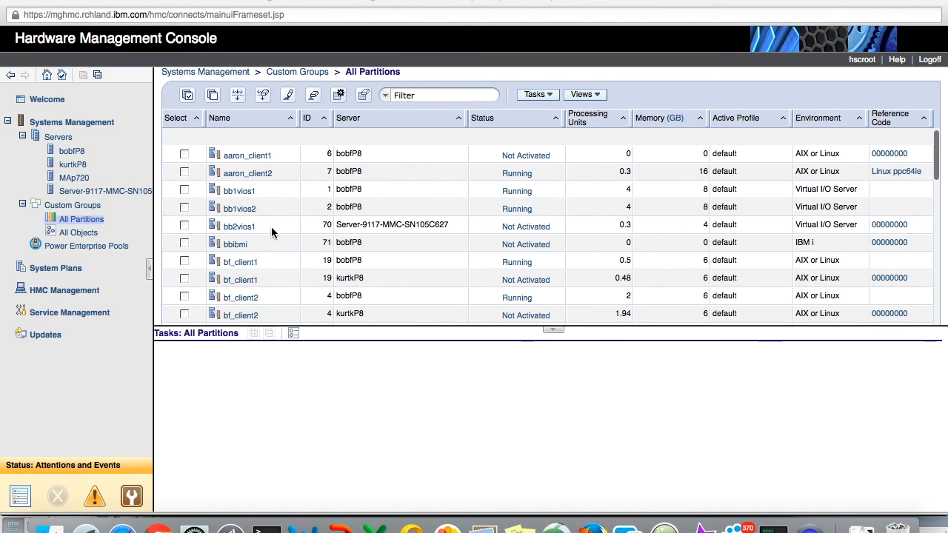
Scroll the All Partitions table comparing bobfP8 running clients with inactive kurtkP8 copies.
scroll(down, 3)
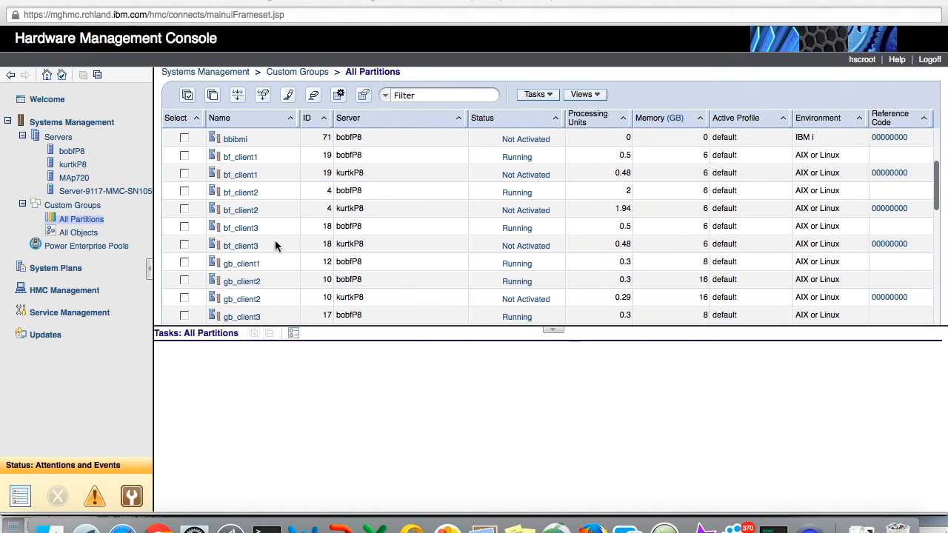
scroll(down, 3)
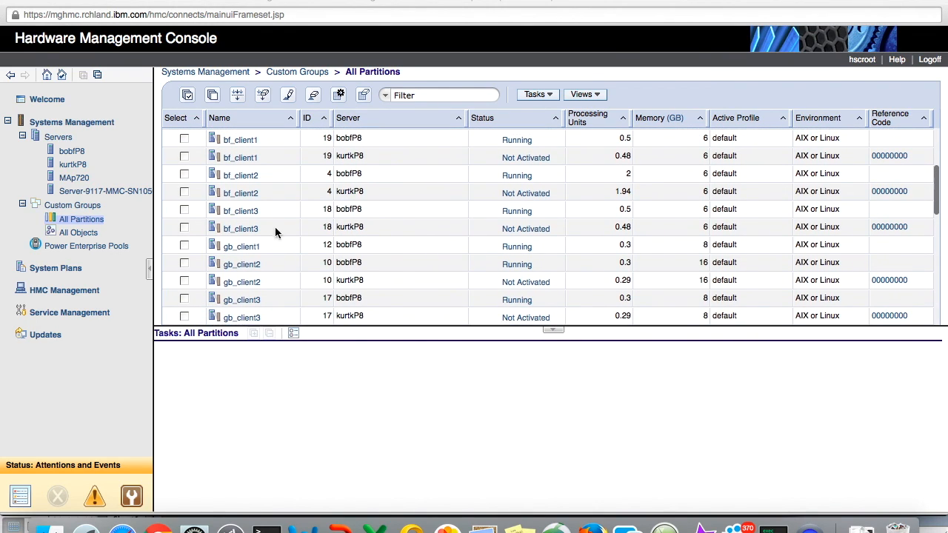
mouse_move(335, 170)
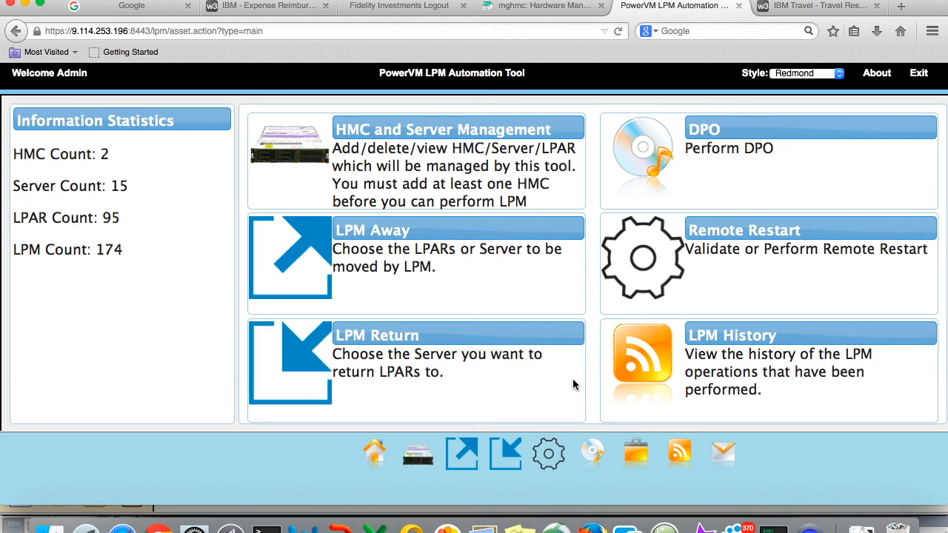
mouse_move(598, 289)
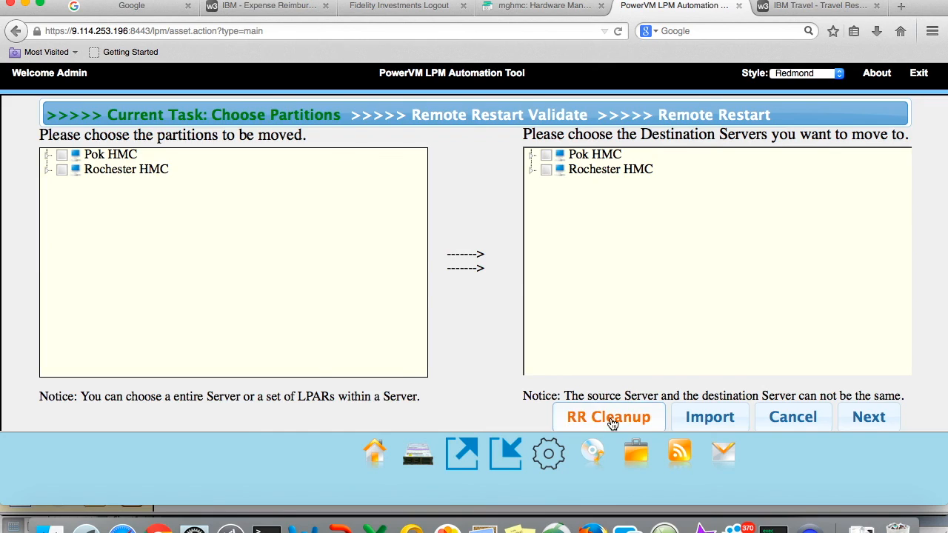
In RR Cleanup, delete kurtkP8's leftover bf_client3, bf_client1 and the next partition, confirming each.
click(607, 416)
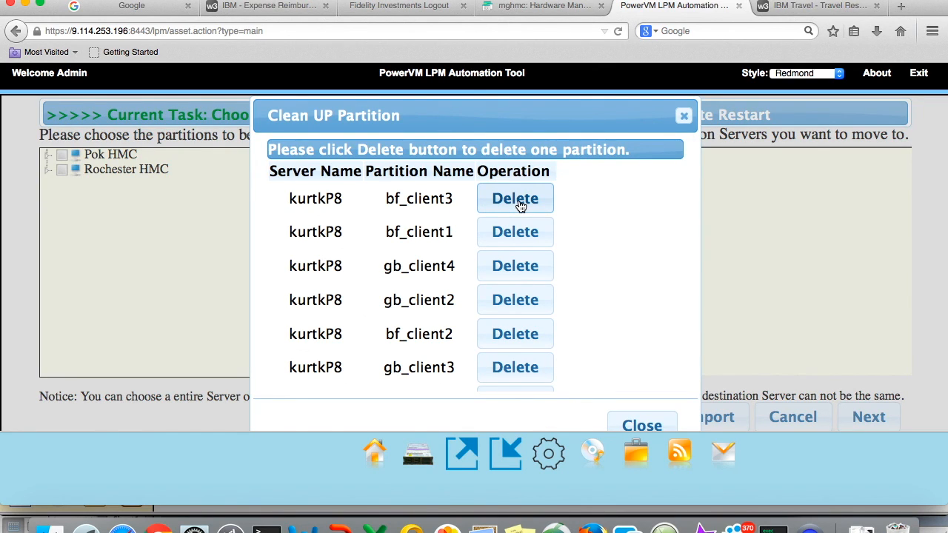
click(515, 199)
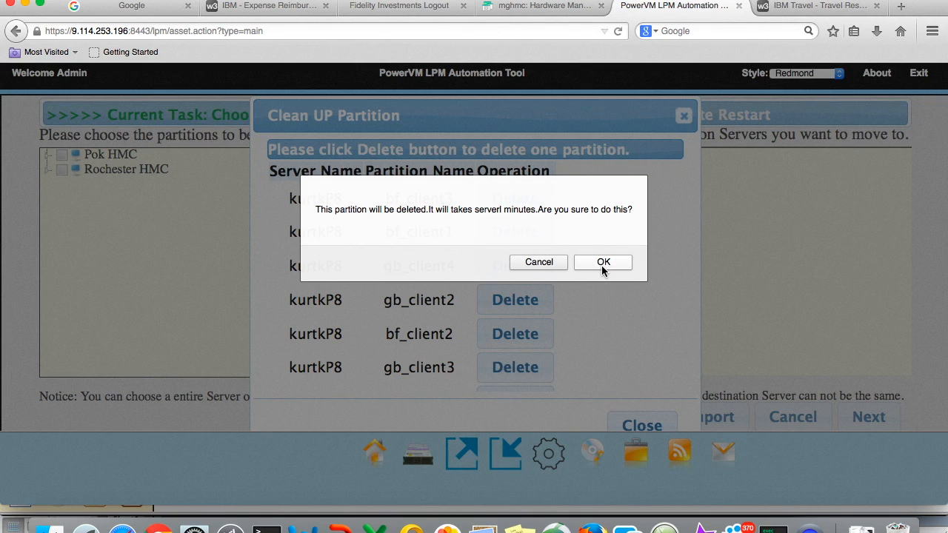
click(601, 261)
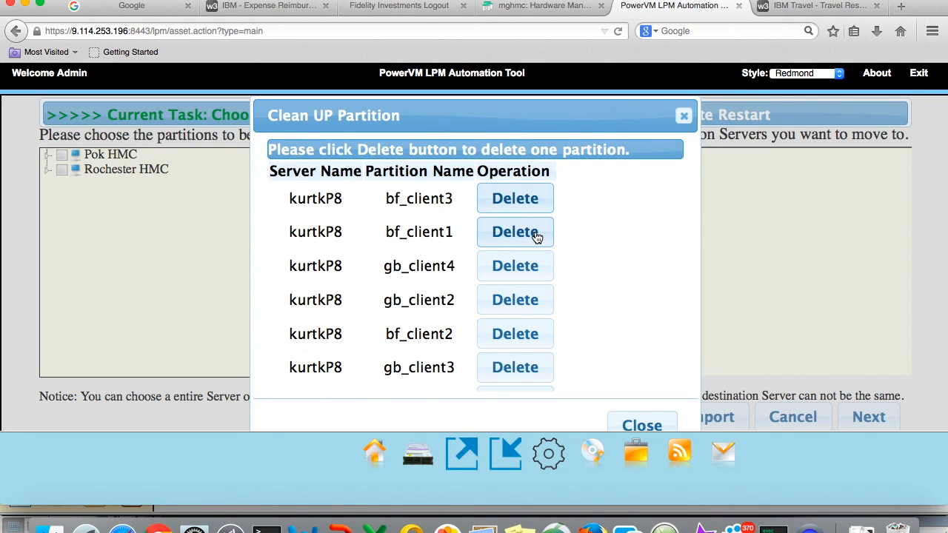
click(516, 232)
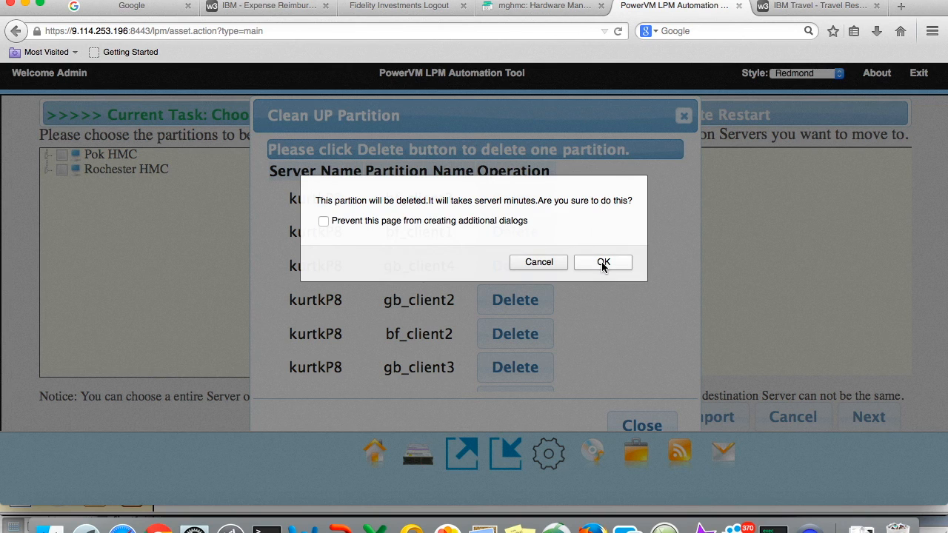
click(603, 262)
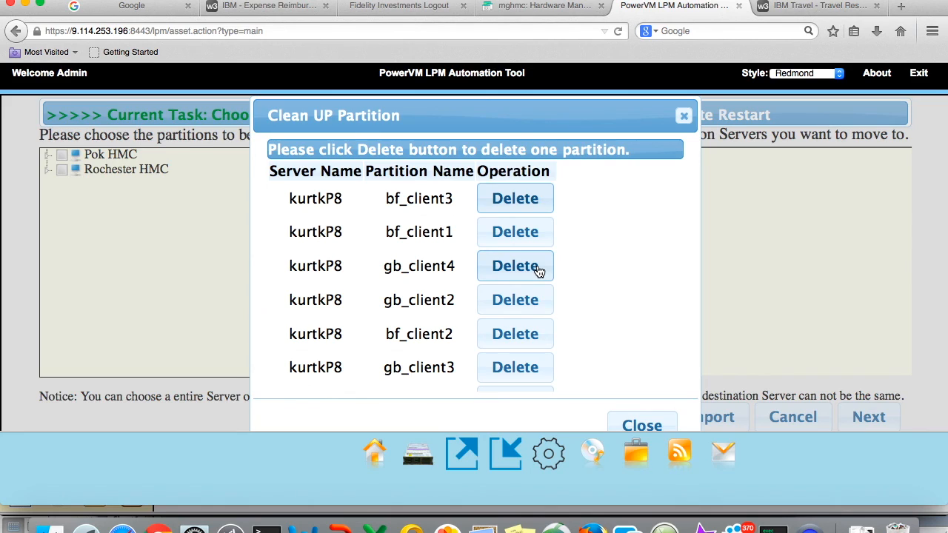
mouse_move(515, 300)
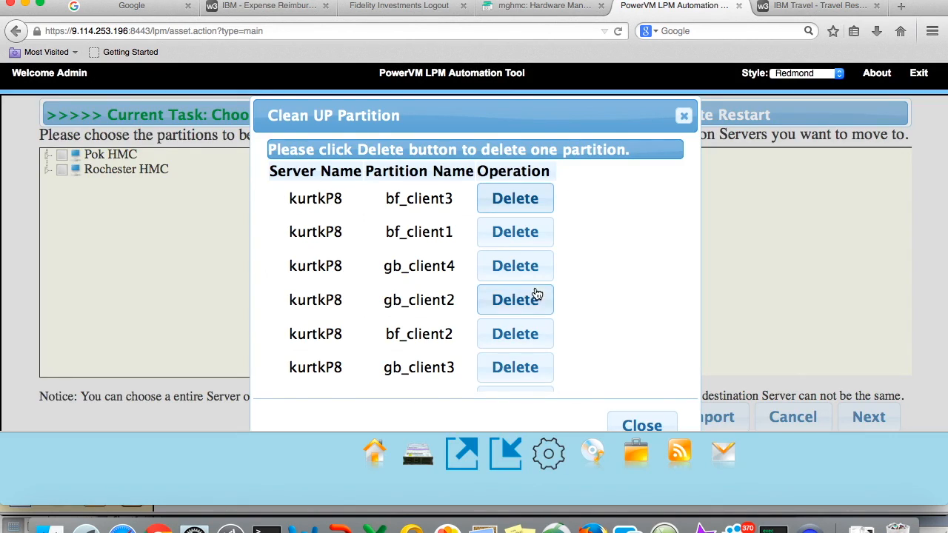
click(515, 299)
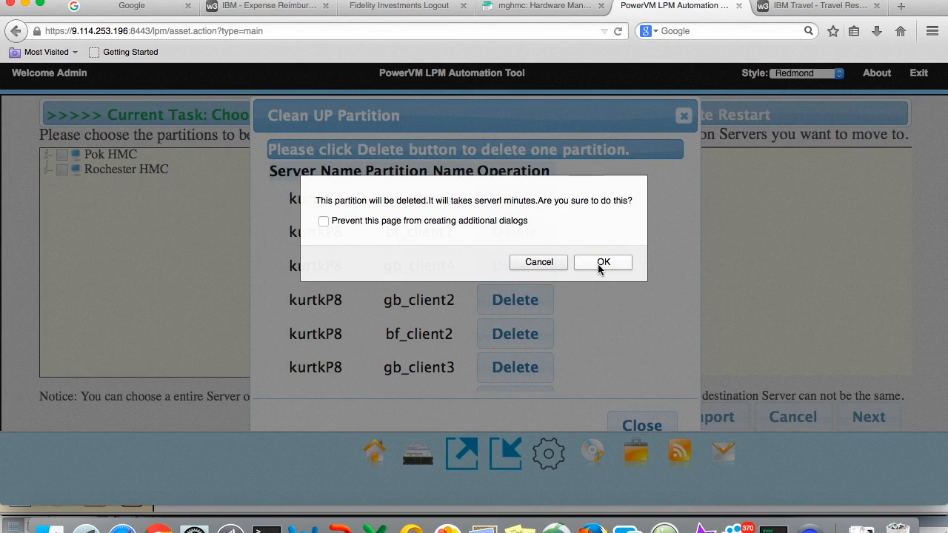
click(601, 261)
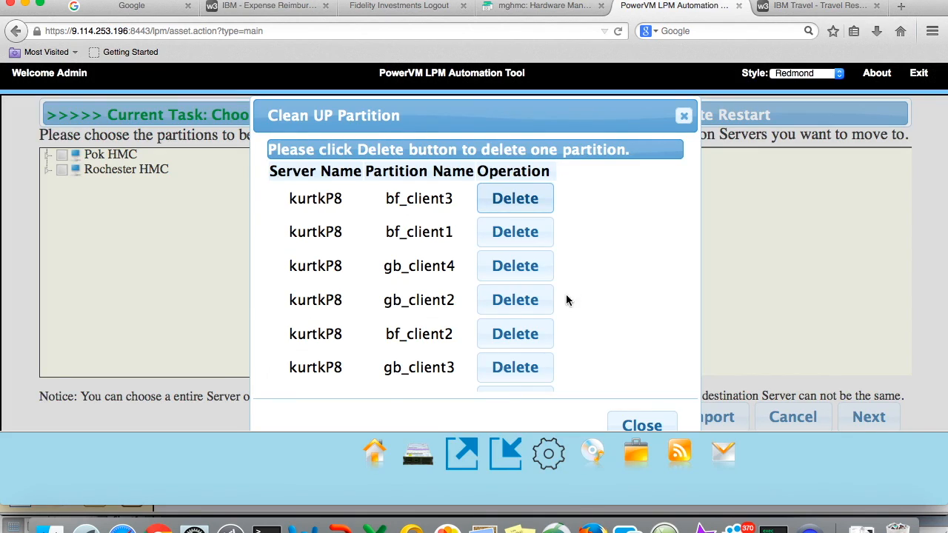
Delete the remaining kurtkP8 leftovers including gb_client3, confirming each, then dismiss the list.
click(516, 199)
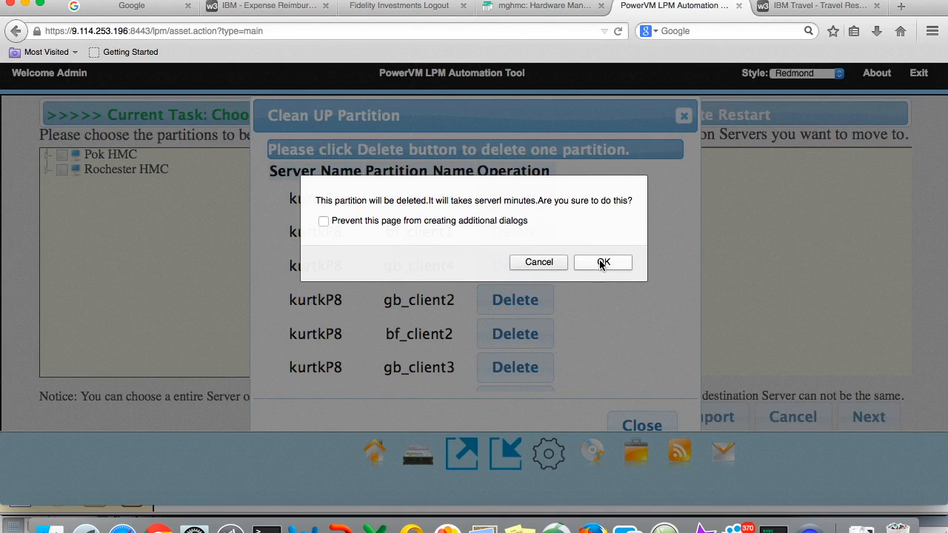
click(603, 262)
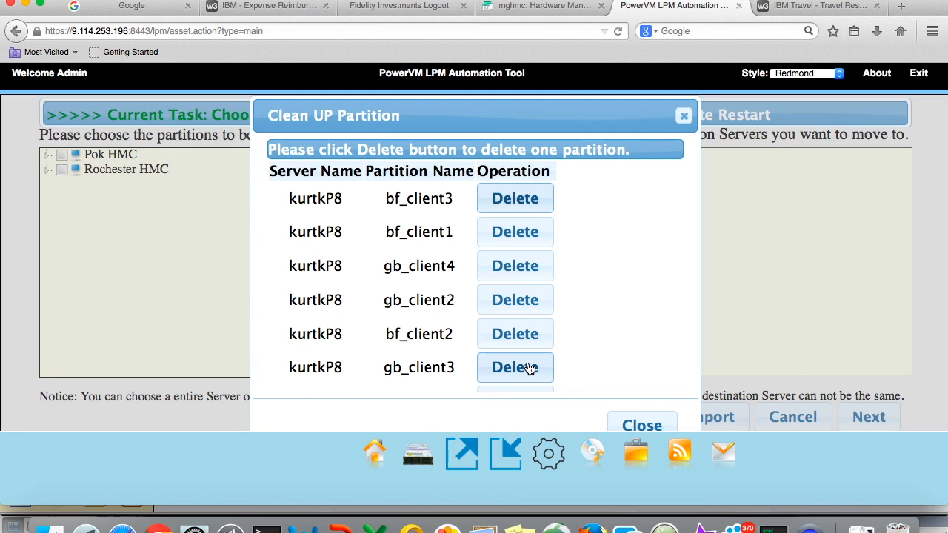
click(515, 367)
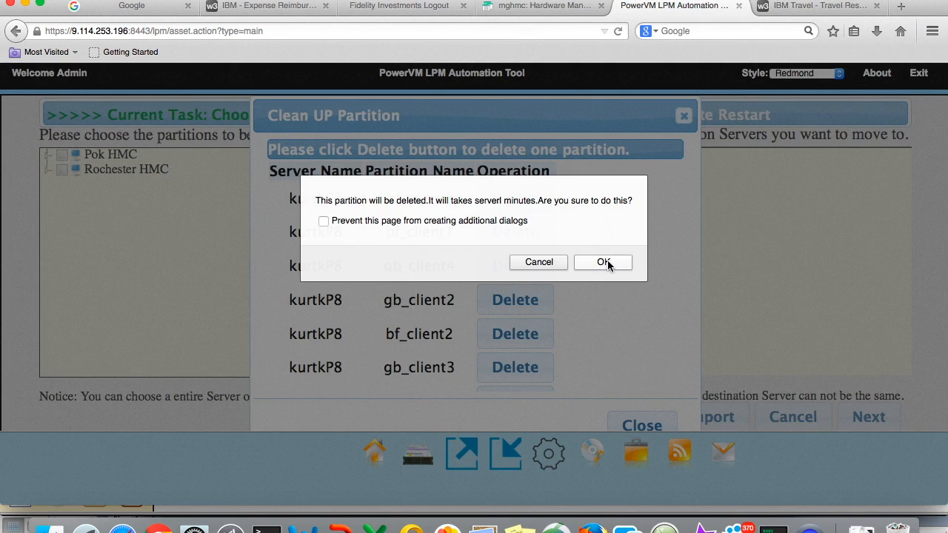
click(601, 262)
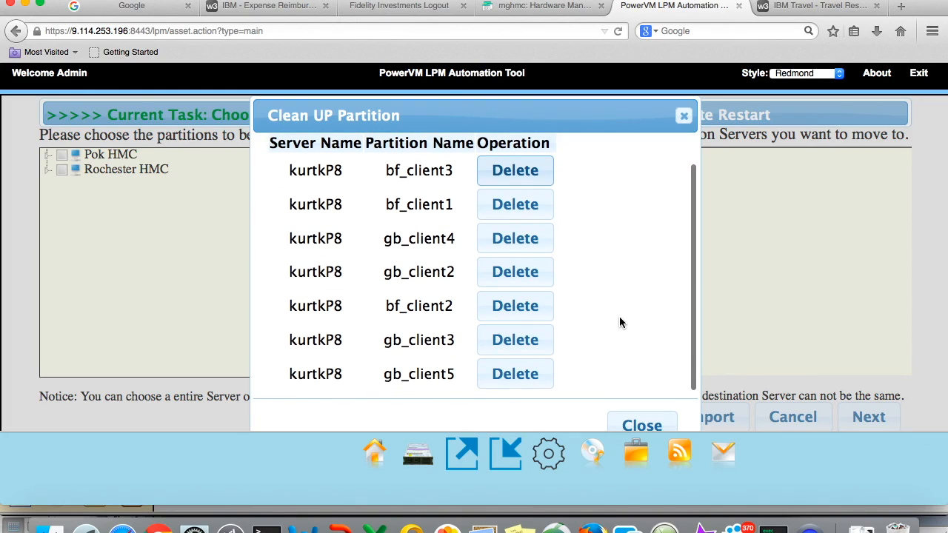
click(516, 169)
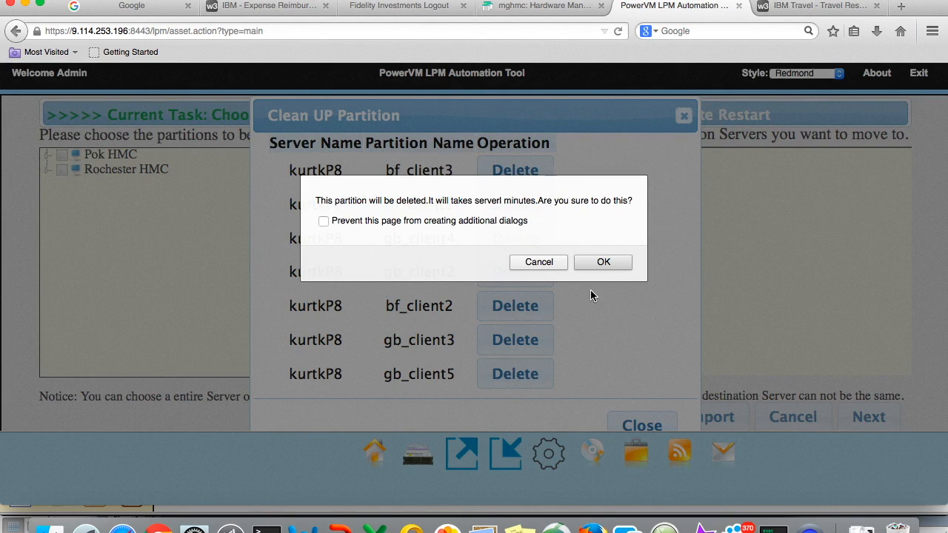
click(602, 260)
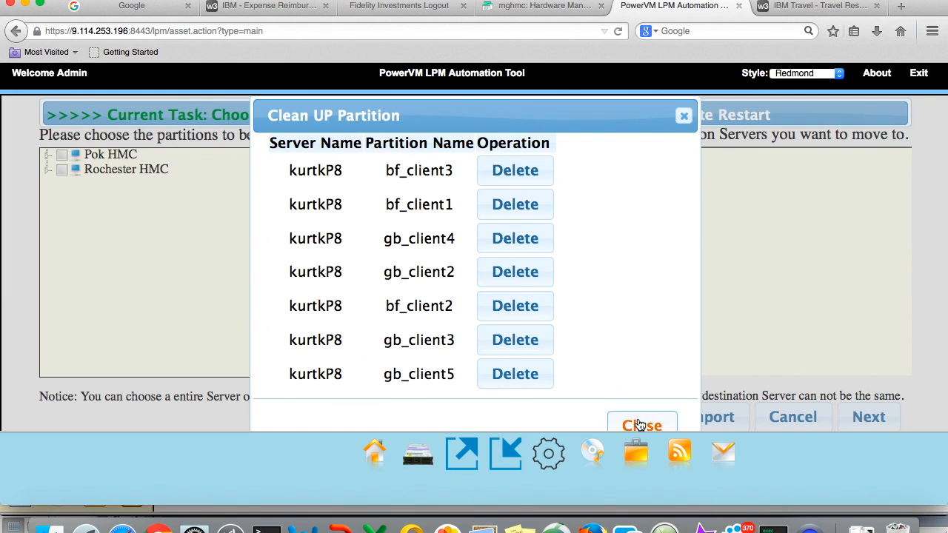
click(643, 424)
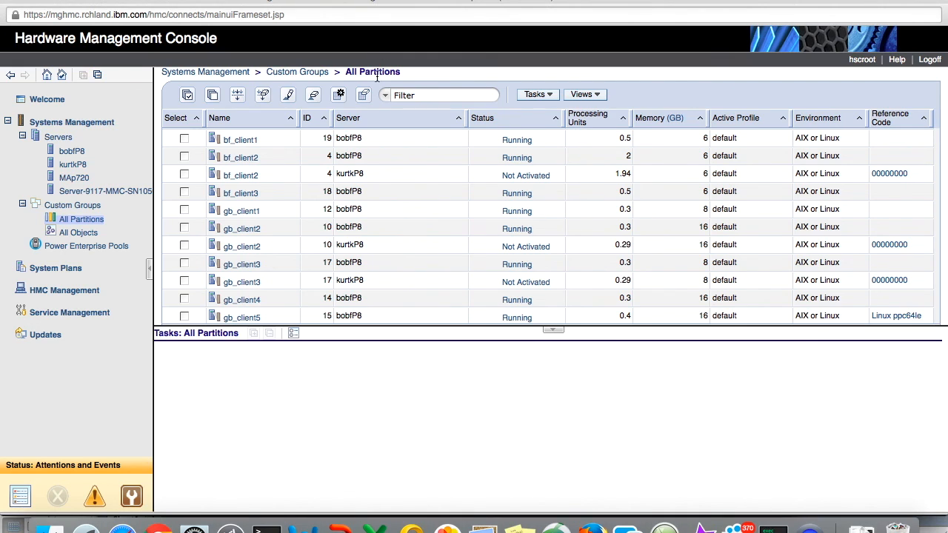
mouse_move(358, 172)
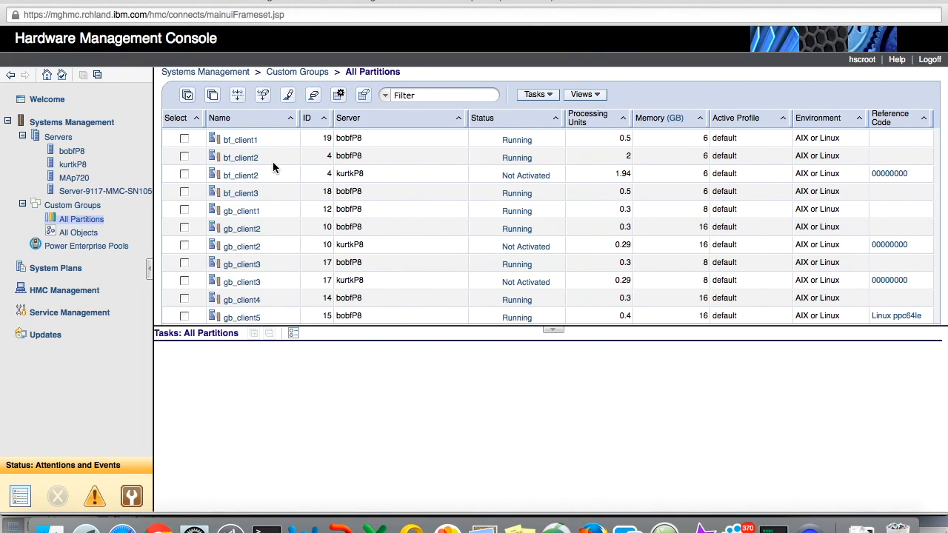
Scroll the refreshed All Partitions list confirming no client copies remain on kurtkP8.
scroll(down, 3)
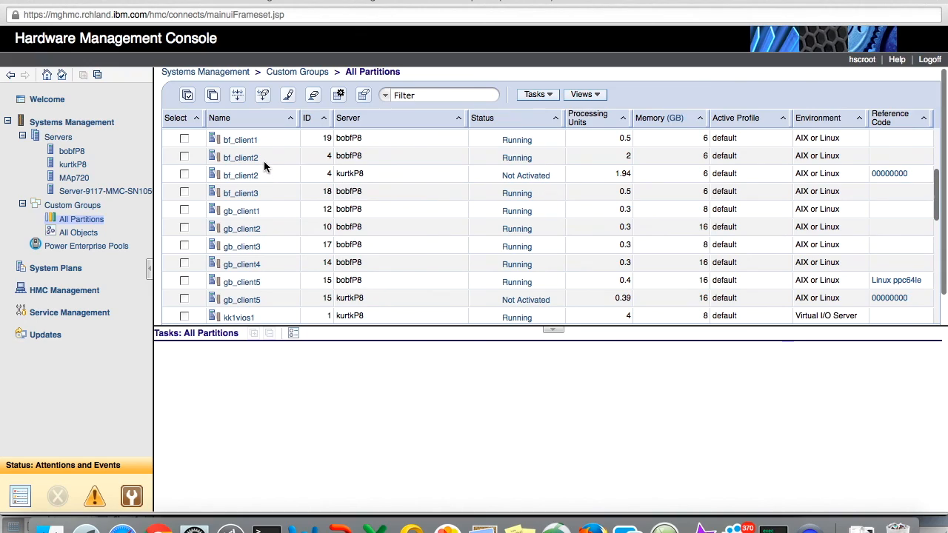
mouse_move(266, 196)
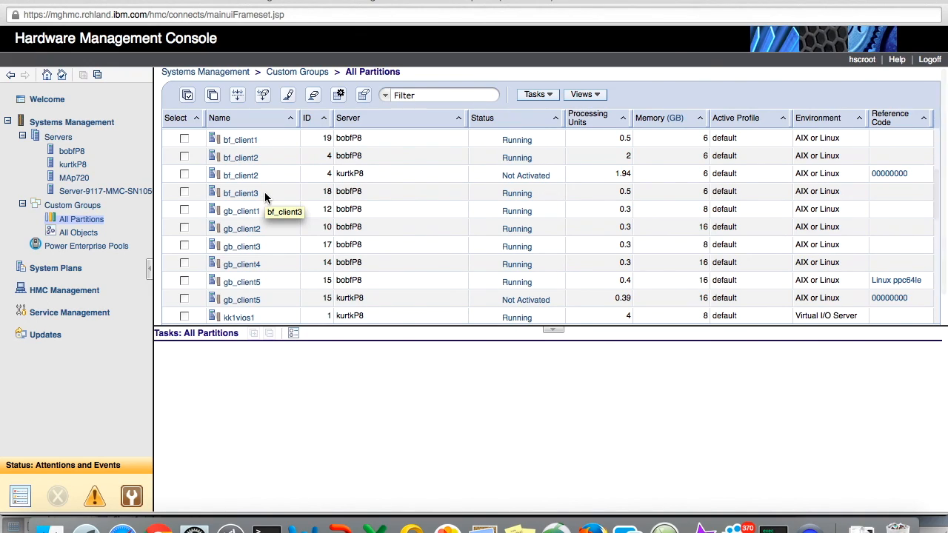
mouse_move(267, 184)
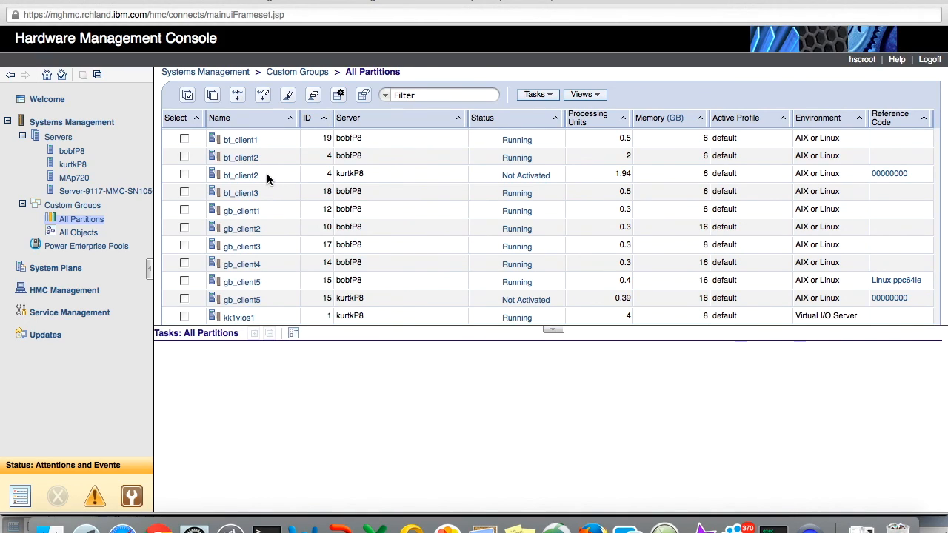
scroll(down, 3)
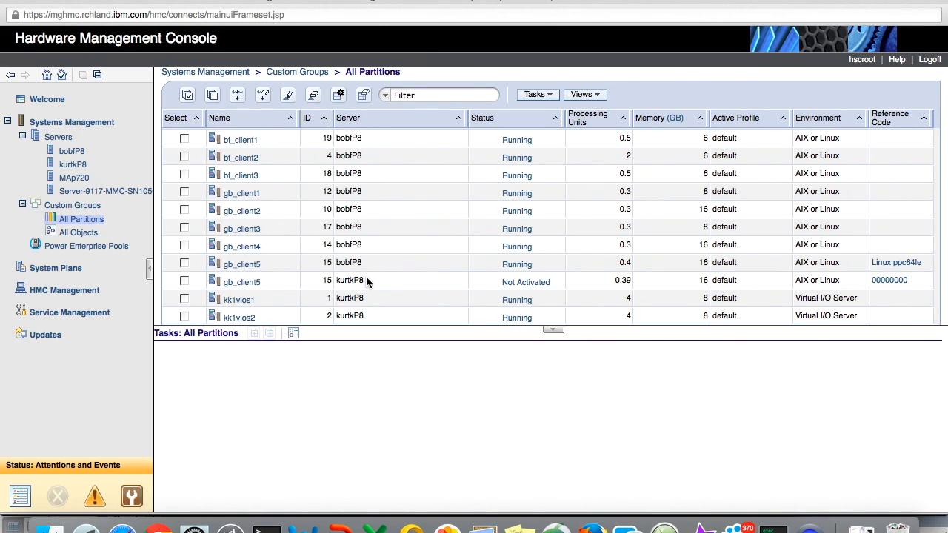
mouse_move(349, 280)
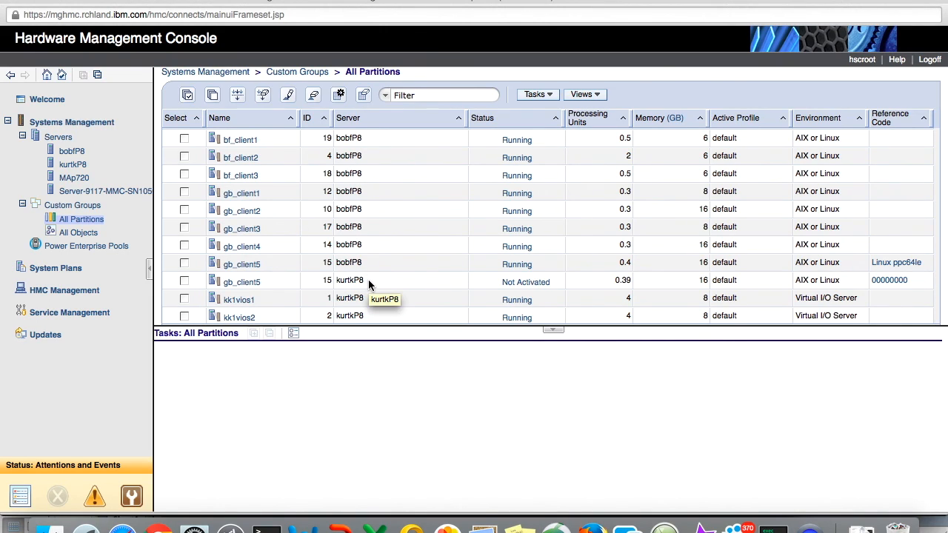
scroll(down, 3)
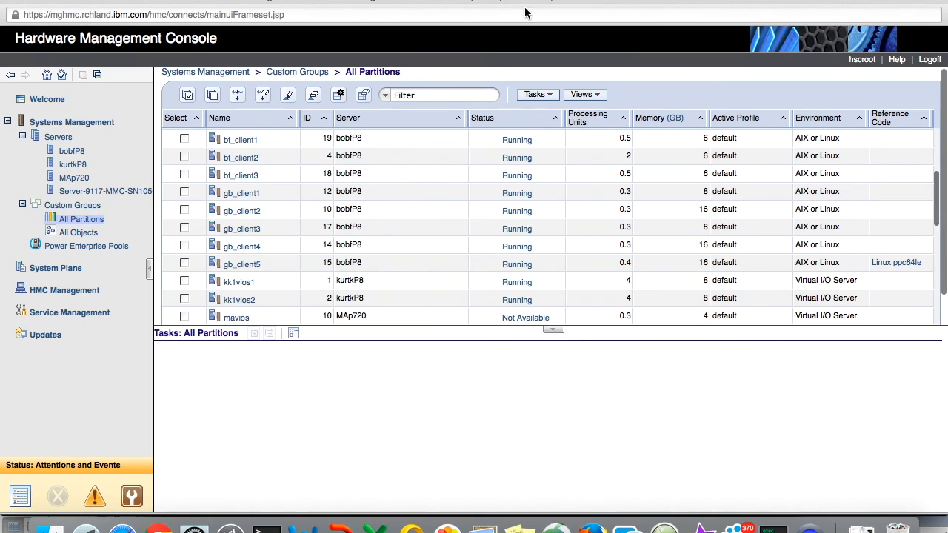